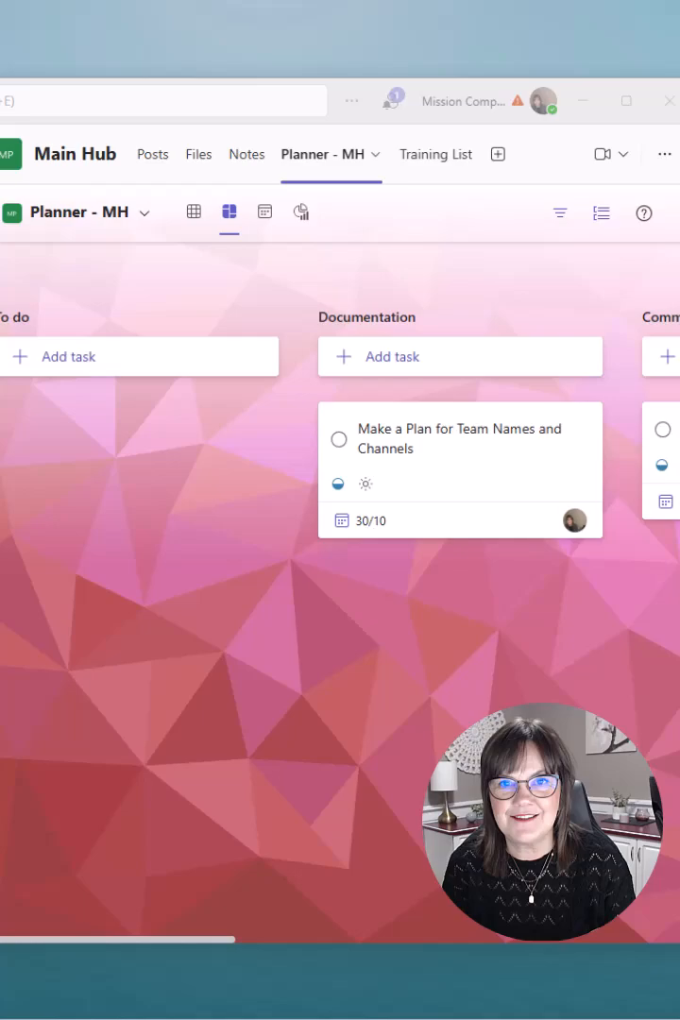
Copy the Planner - MH plan as Planner Template into the Mission Practice team.
scroll(right, 3)
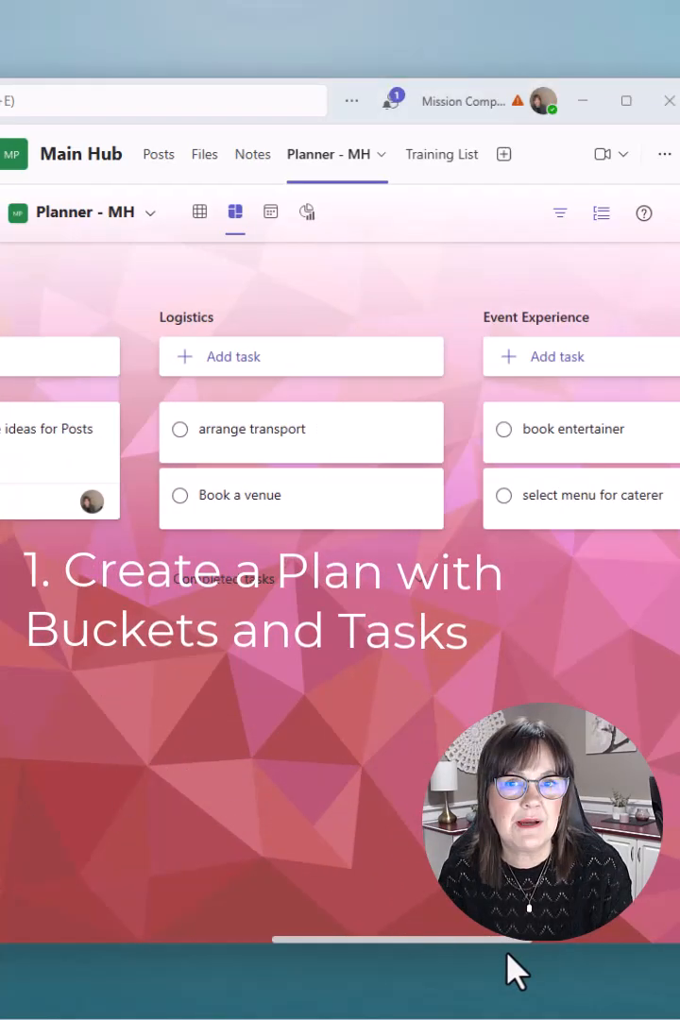
scroll(right, 3)
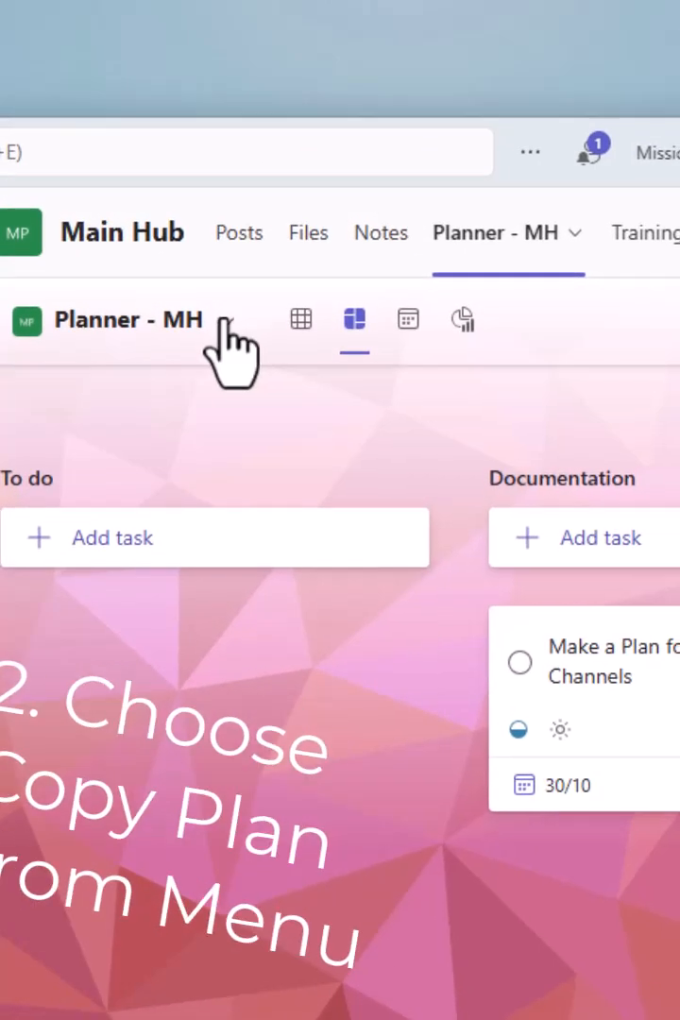
click(226, 322)
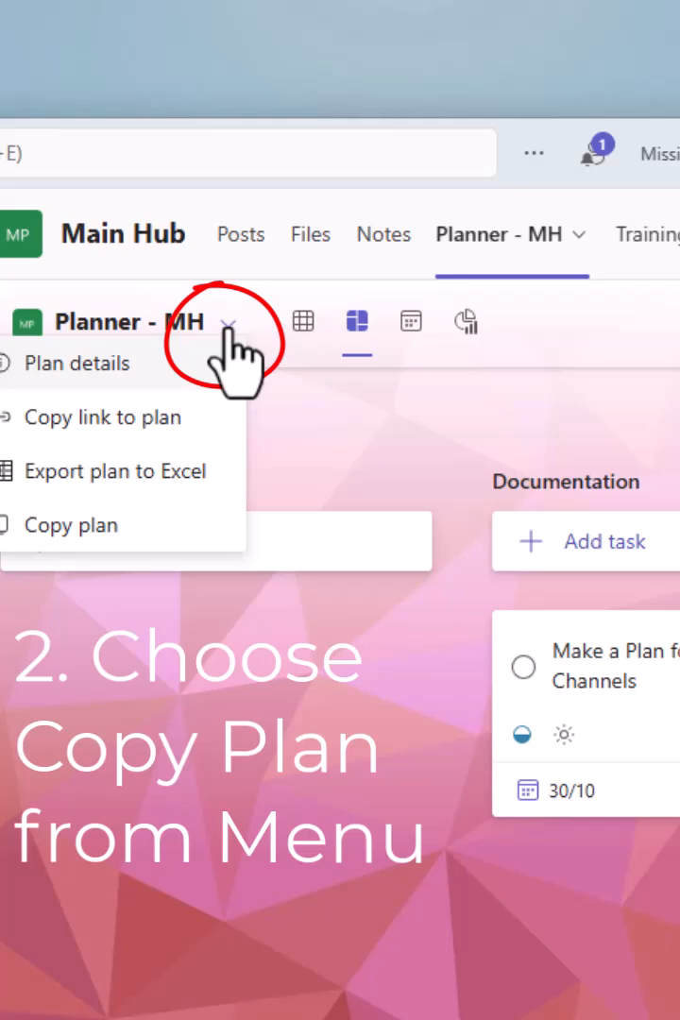
click(70, 525)
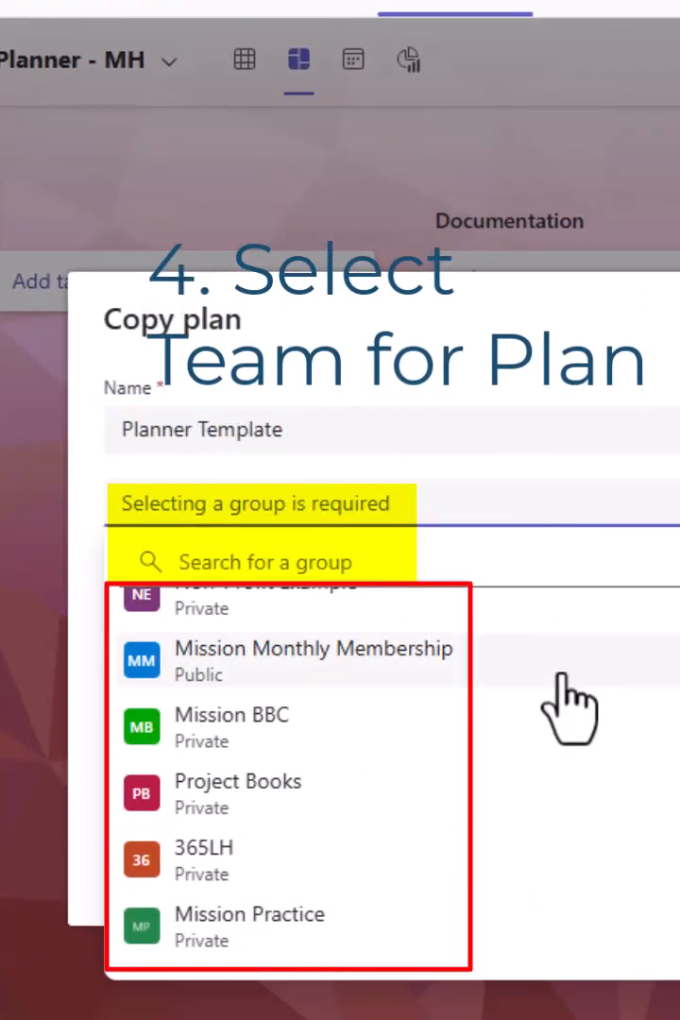
mouse_move(232, 954)
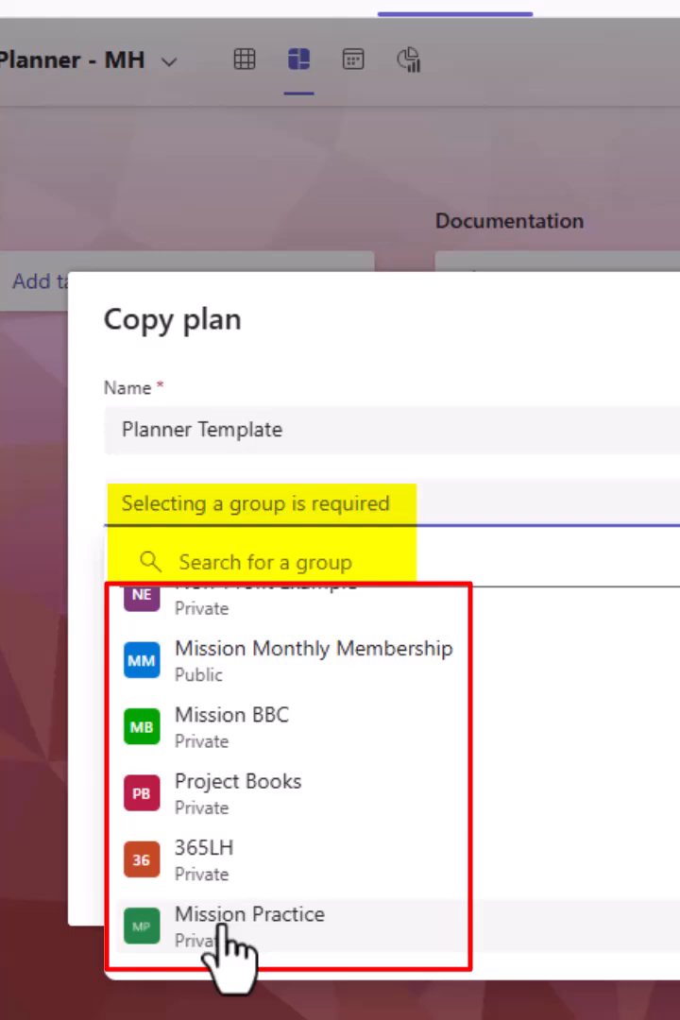
click(250, 926)
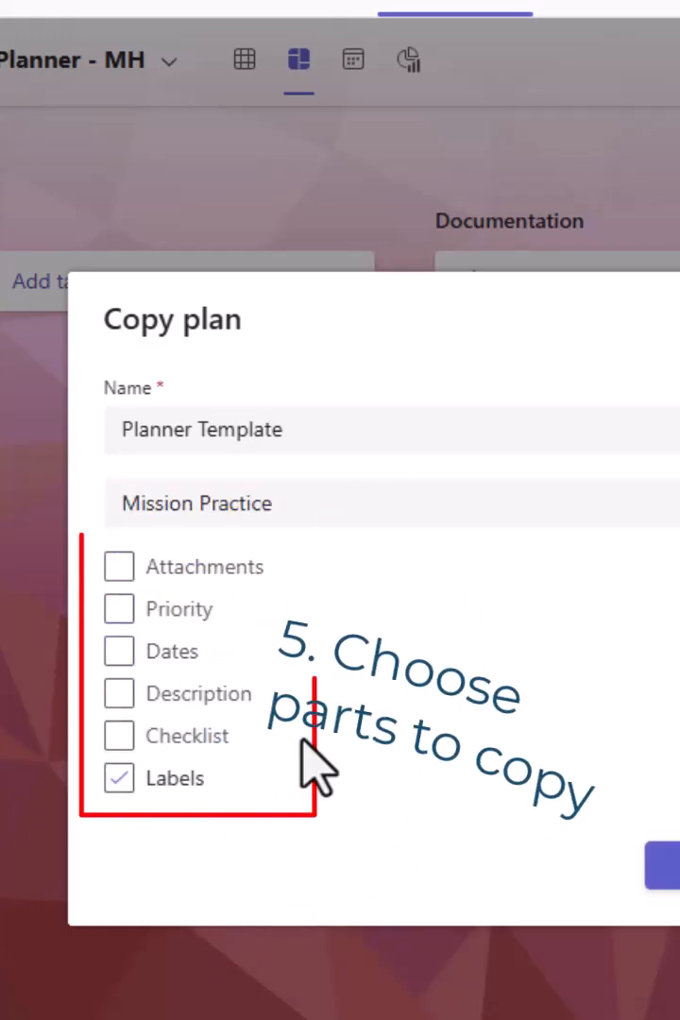
mouse_move(435, 803)
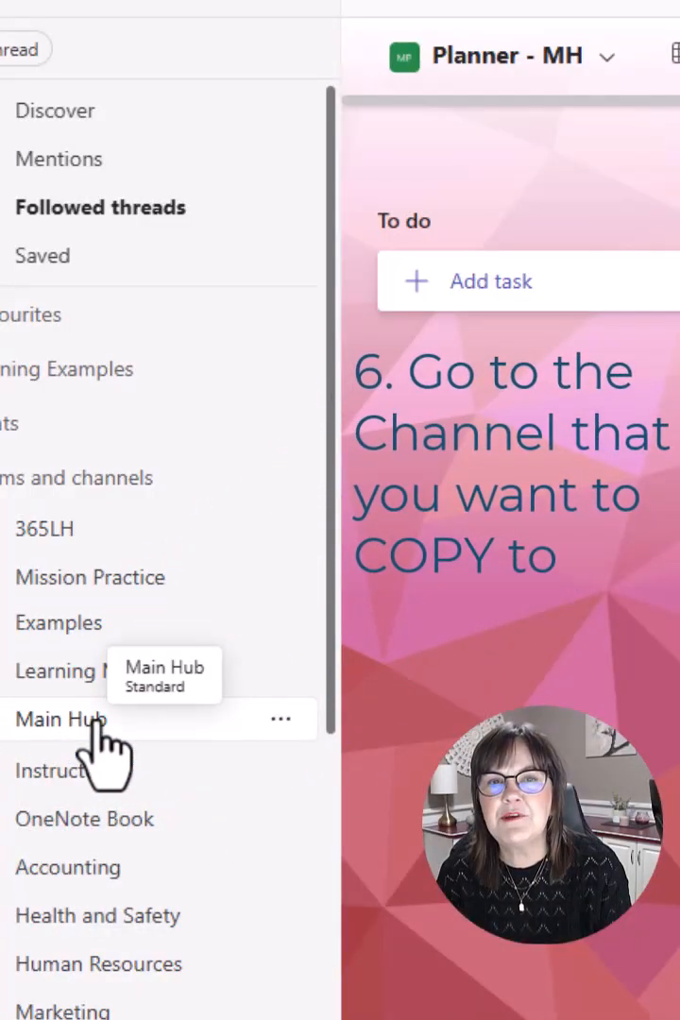
Add the existing Planner Template plan as a Planner tab in the Examples channel.
click(59, 622)
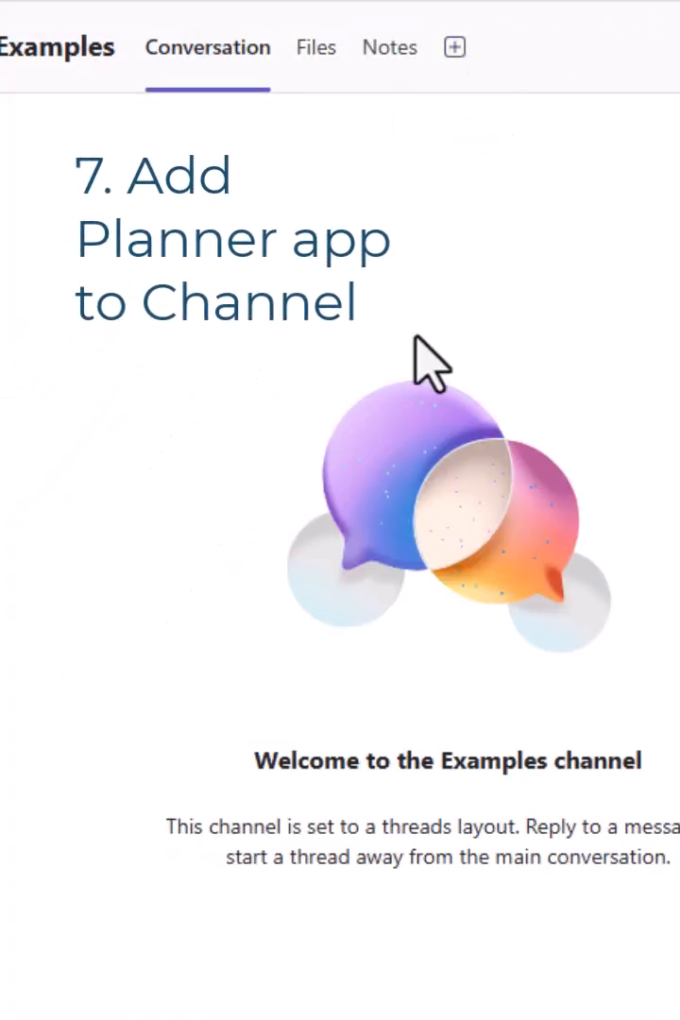
click(455, 46)
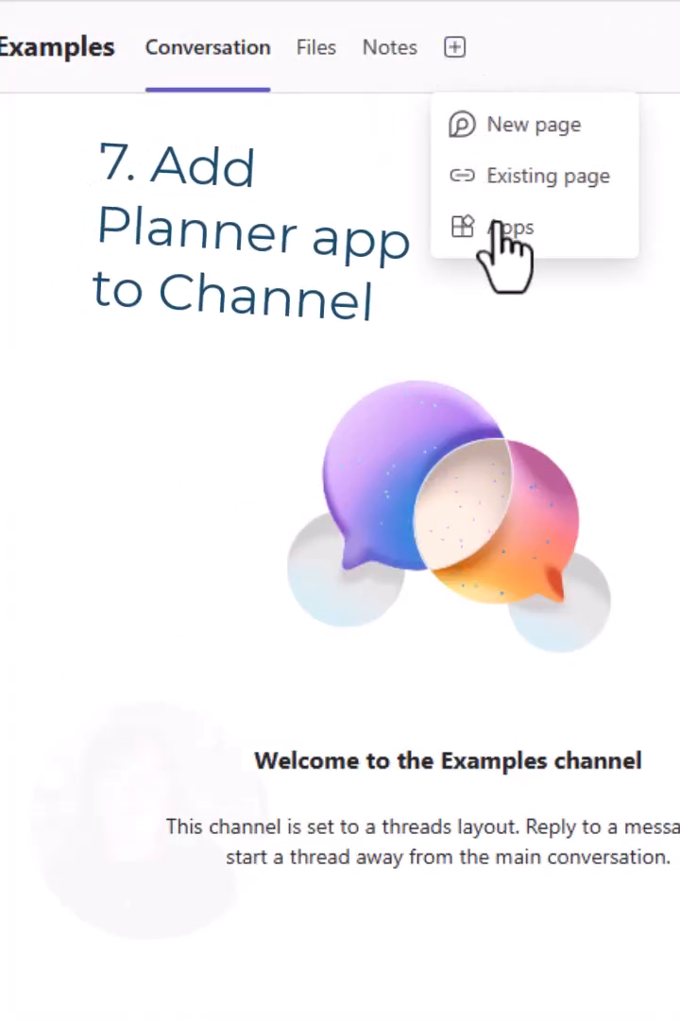
click(512, 228)
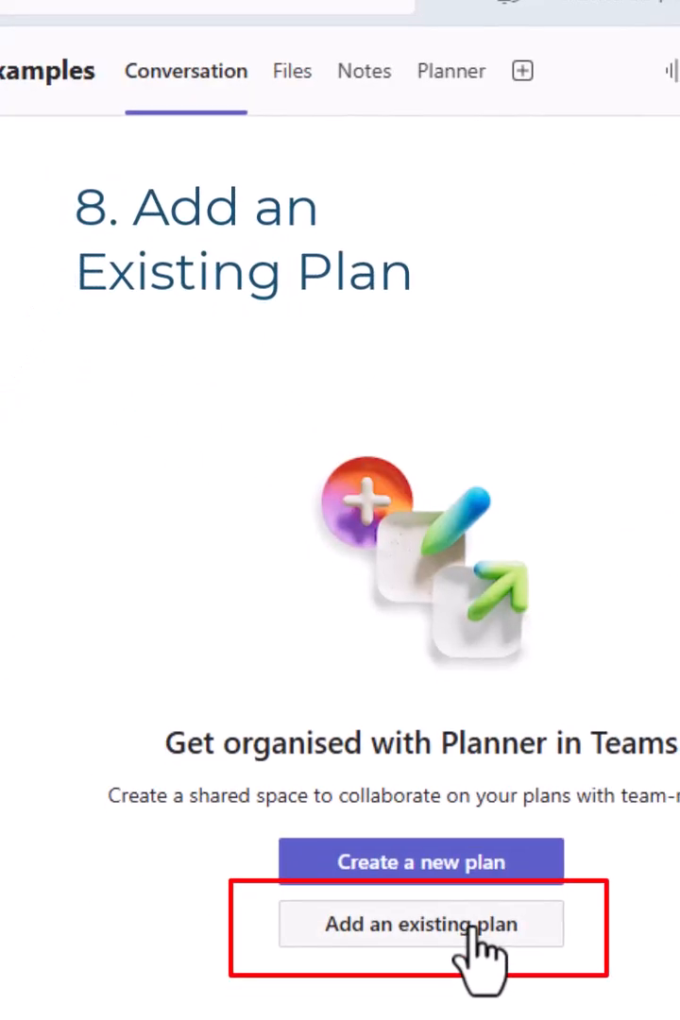
click(422, 924)
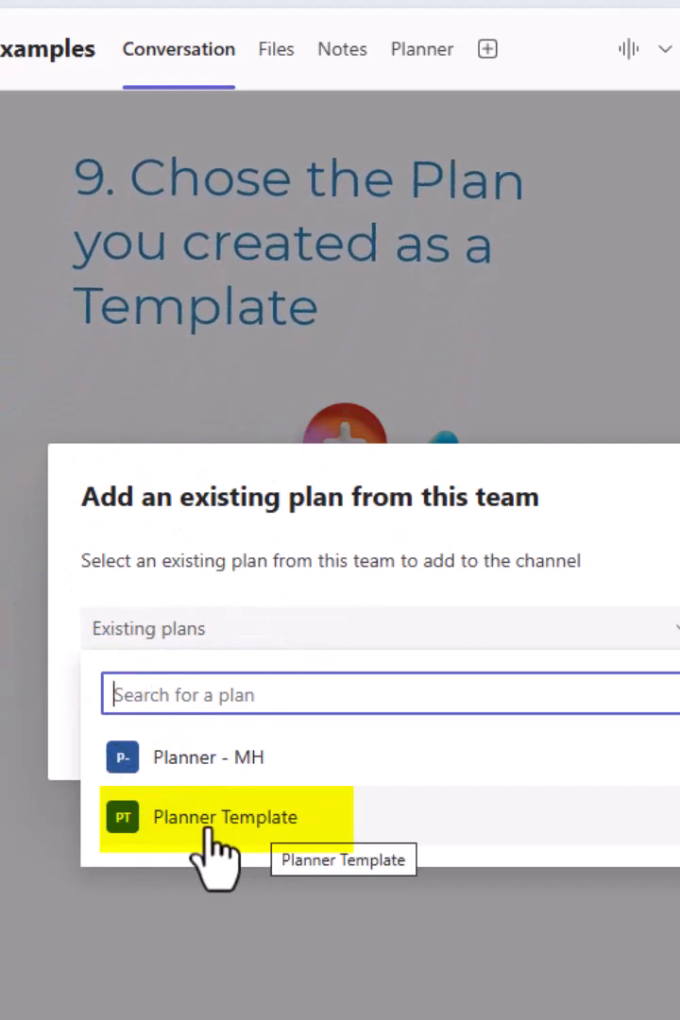
click(224, 817)
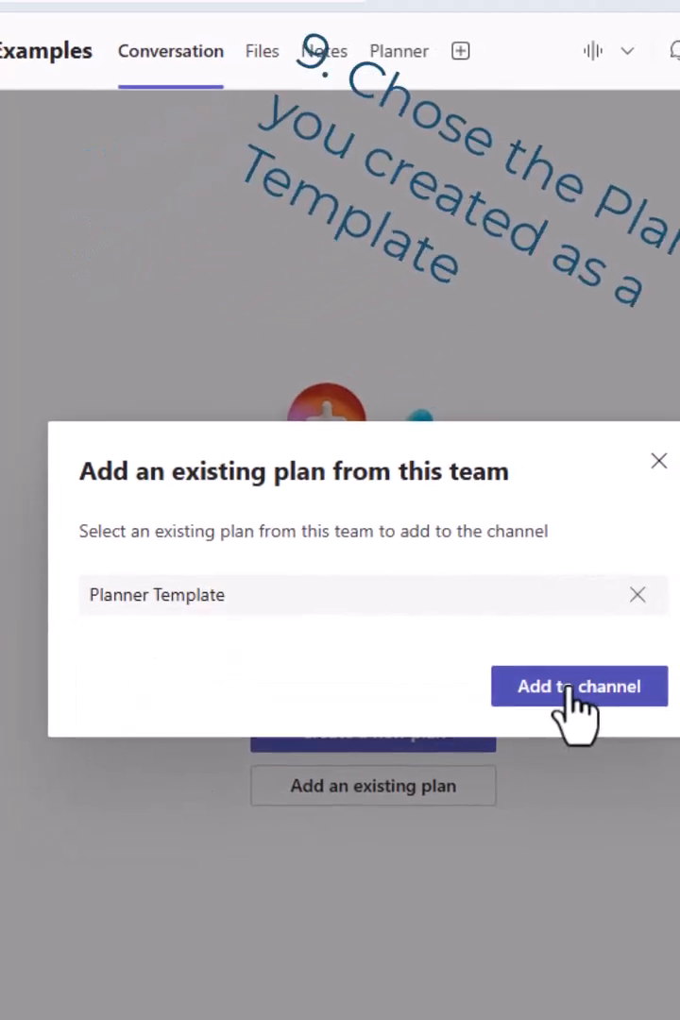
click(579, 686)
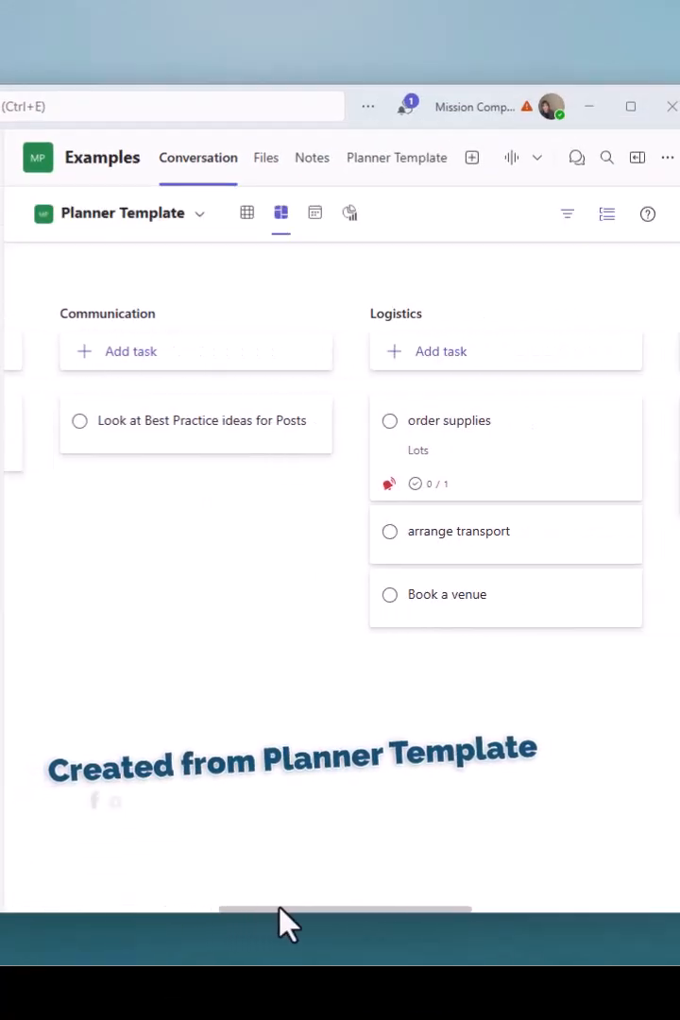
scroll(right, 3)
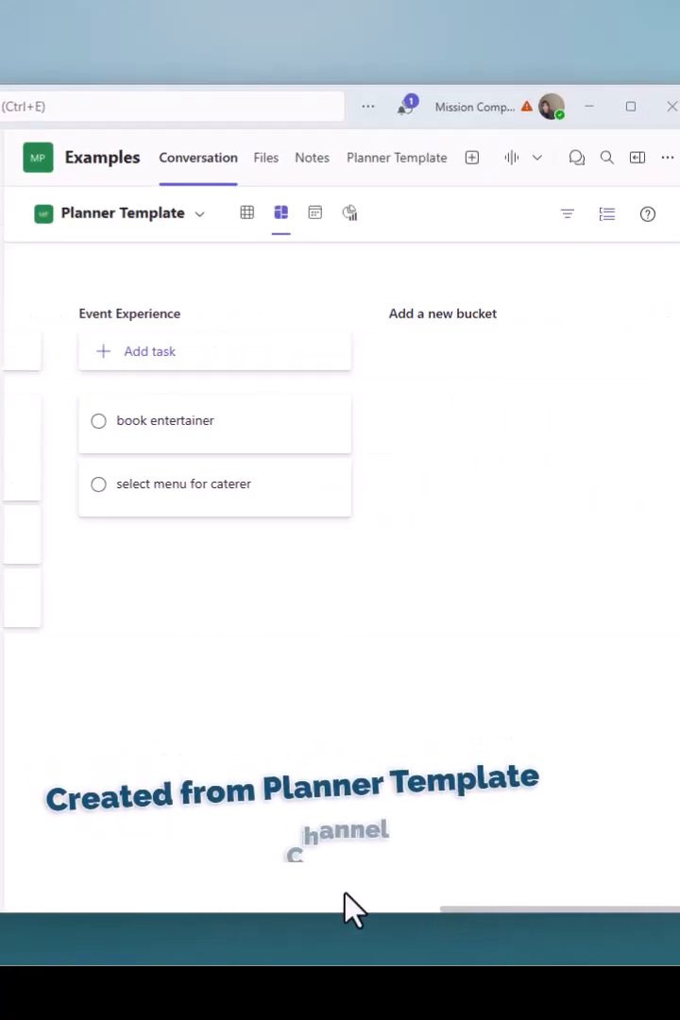